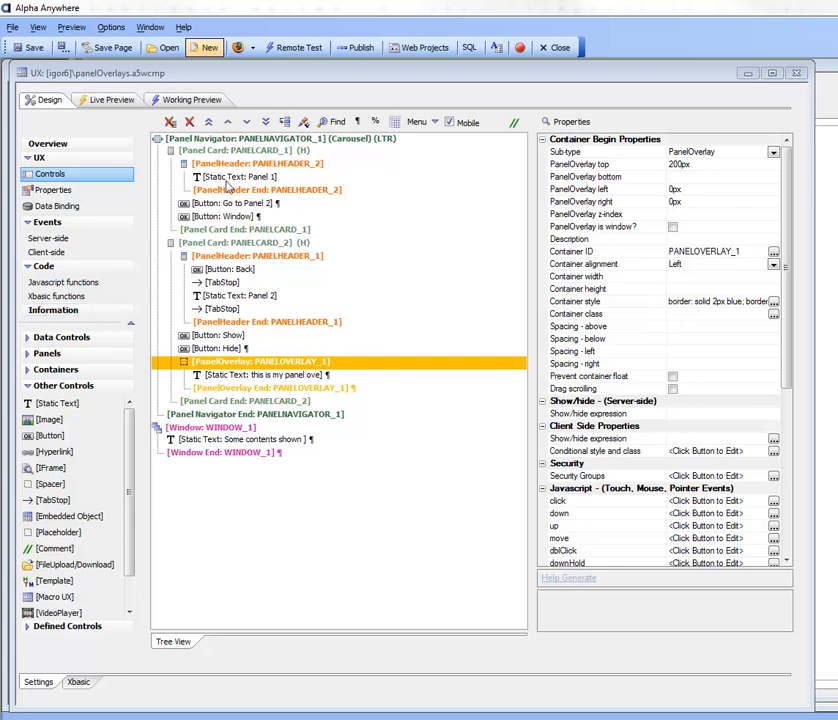
# Review PANELCARD_1's properties and switch to the Working Preview
pyautogui.click(236, 150)
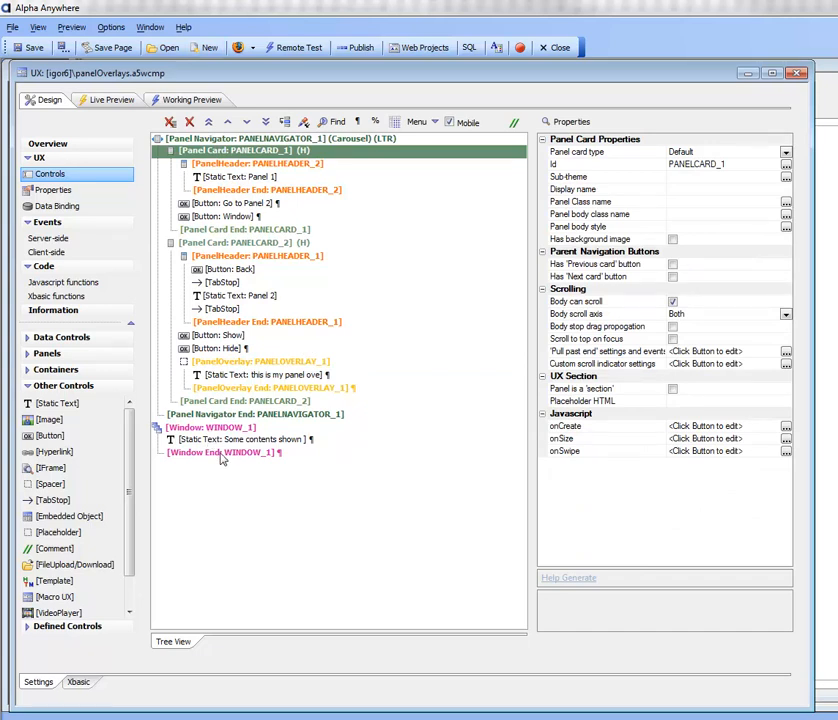
pyautogui.click(190, 100)
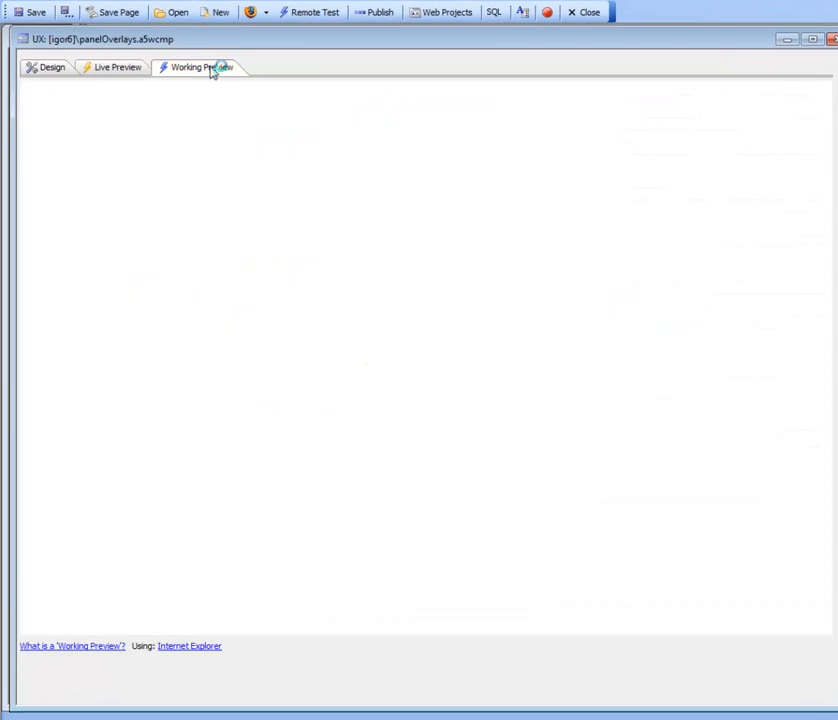
pyautogui.click(200, 68)
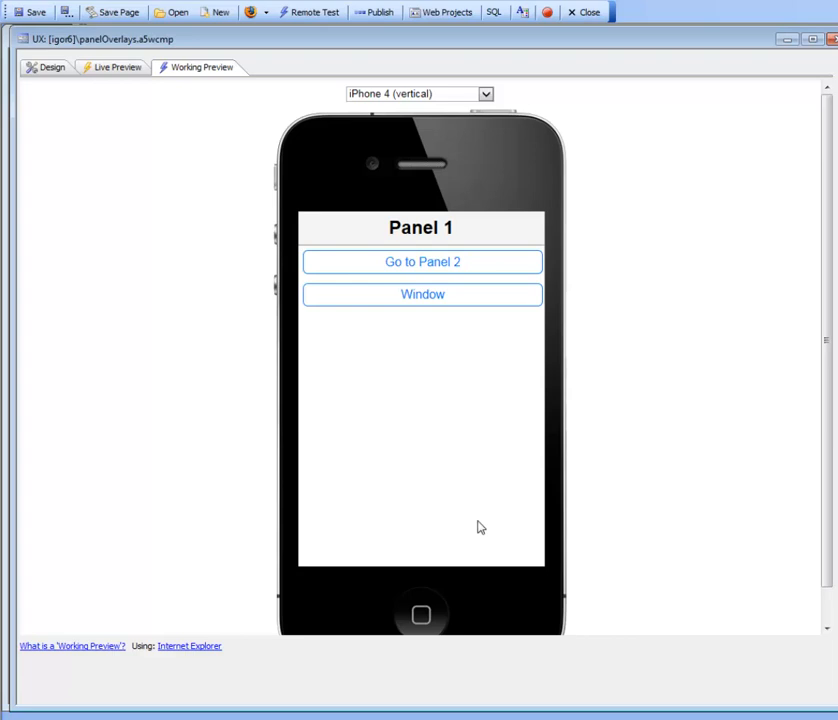
pyautogui.moveTo(454, 312)
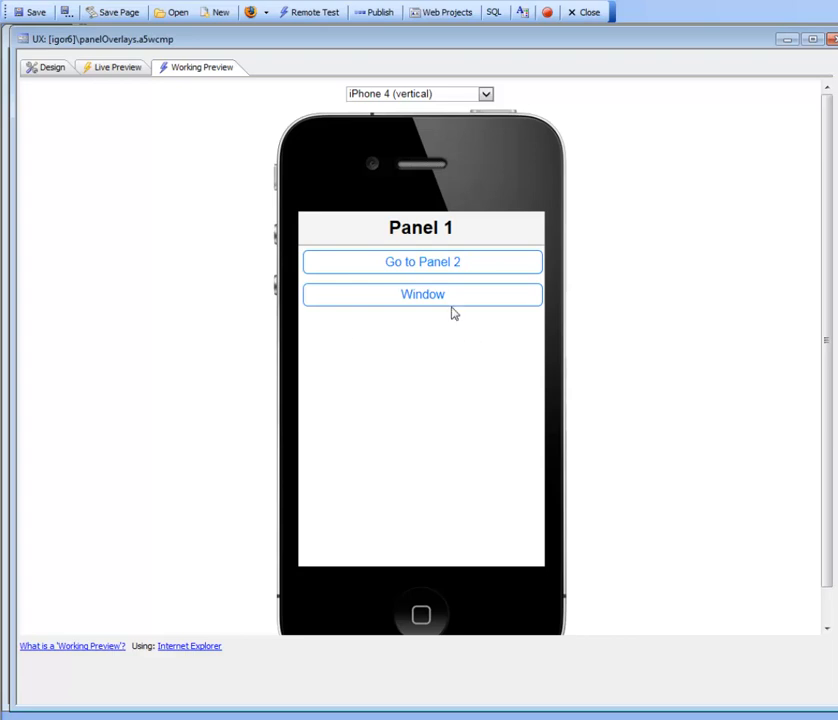
pyautogui.moveTo(434, 304)
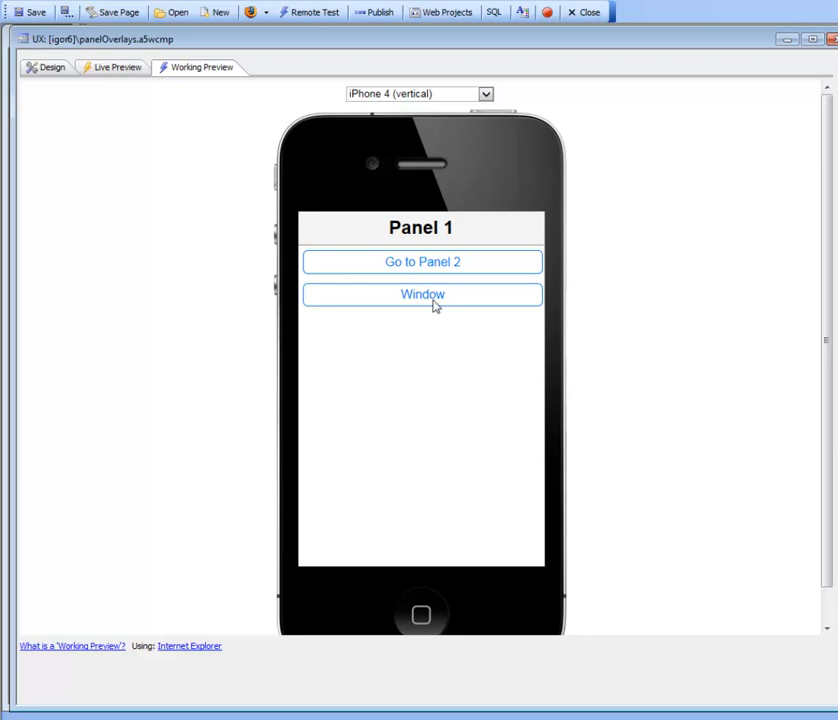
pyautogui.click(422, 294)
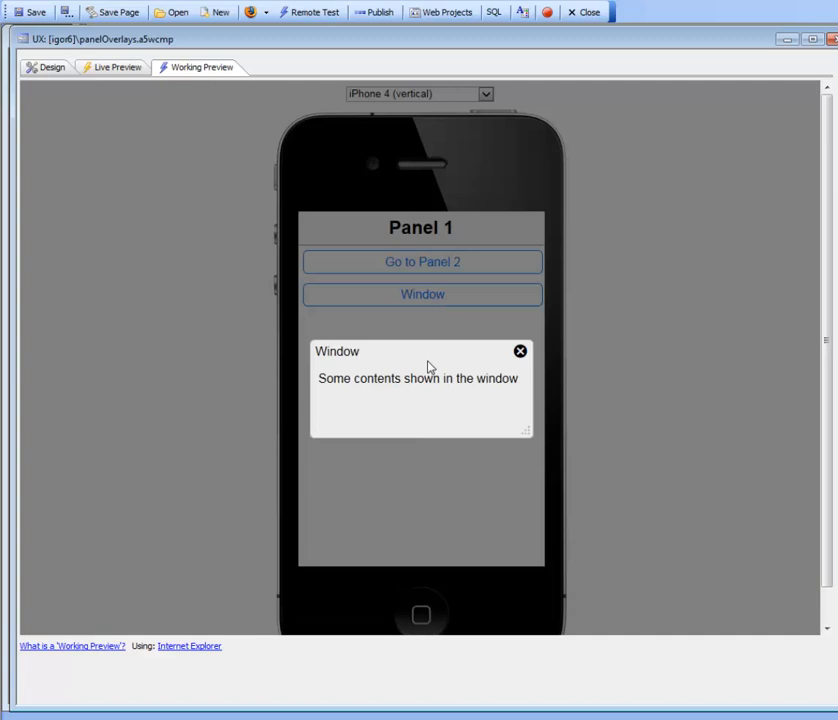
pyautogui.moveTo(484, 348)
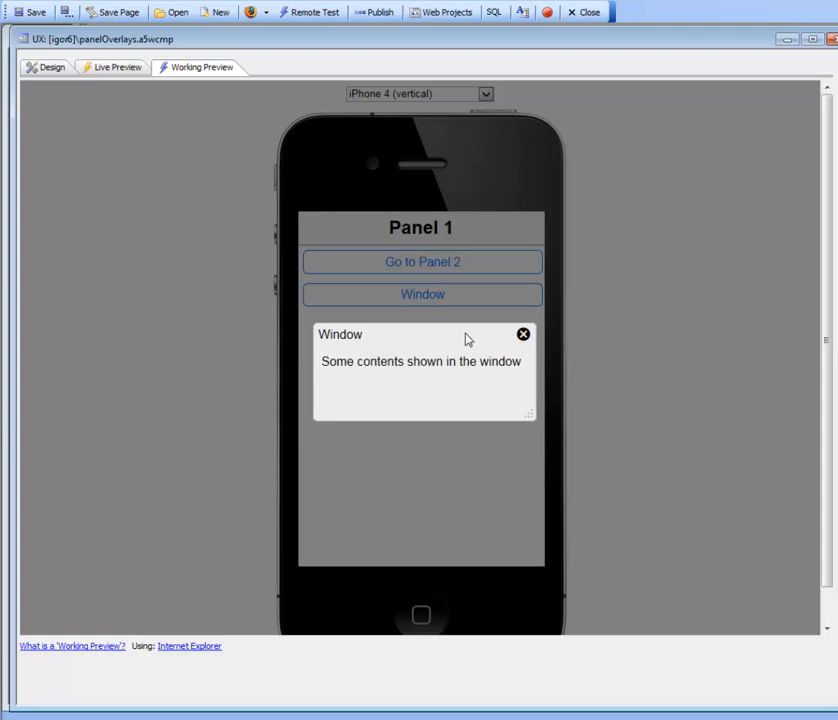
pyautogui.moveTo(468, 348)
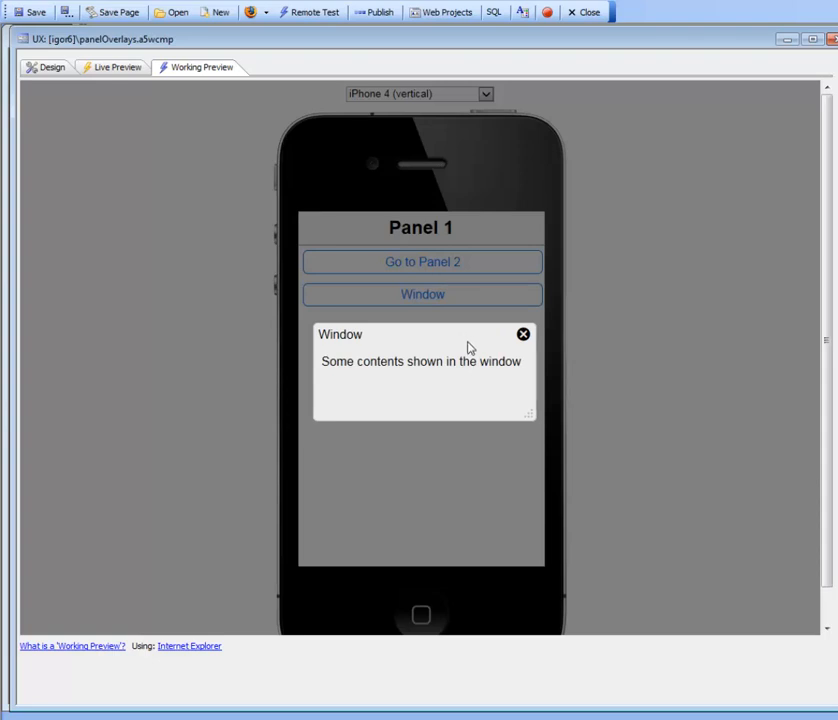
pyautogui.moveTo(544, 320)
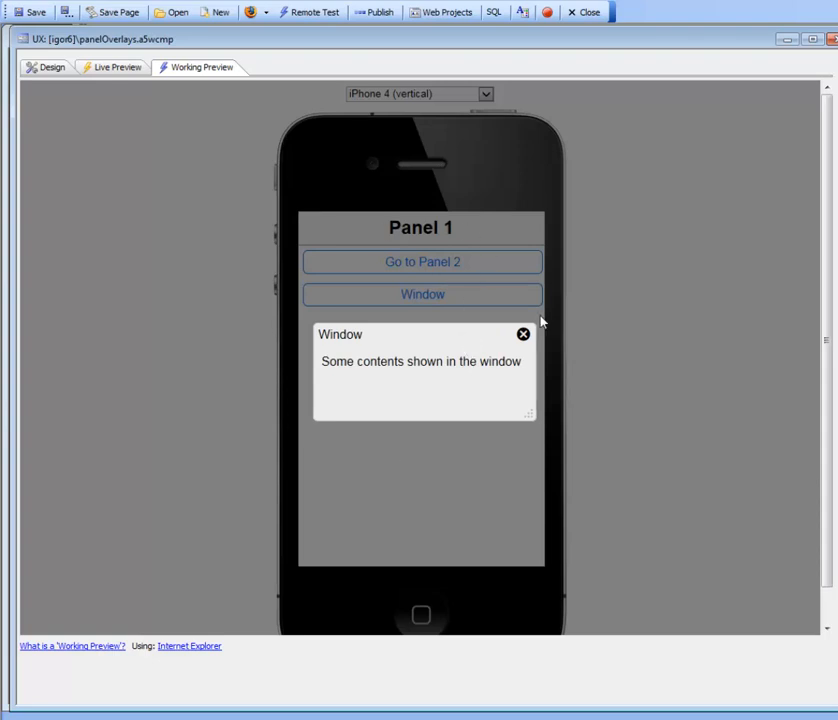
pyautogui.moveTo(476, 316)
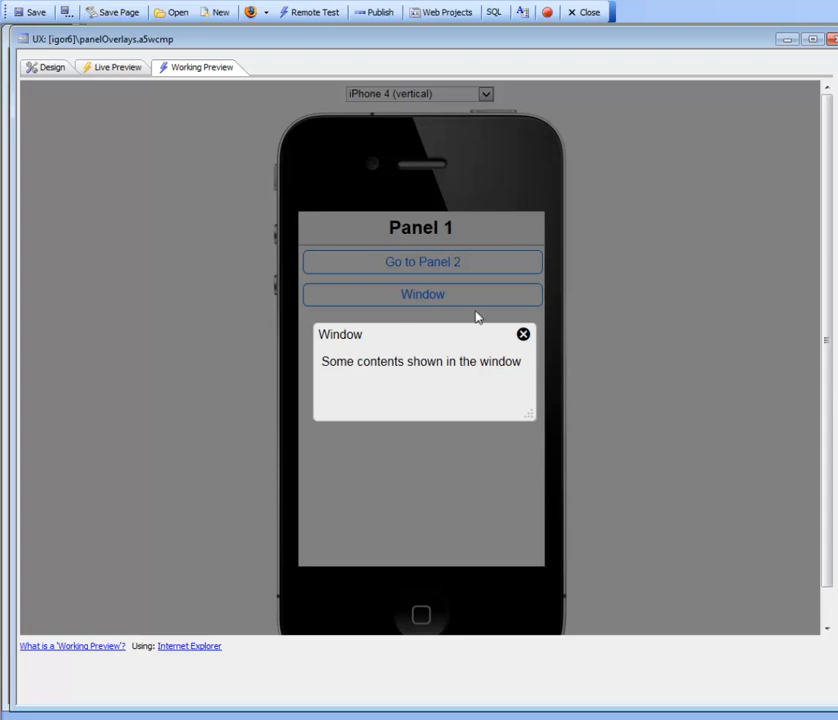
pyautogui.moveTo(388, 358)
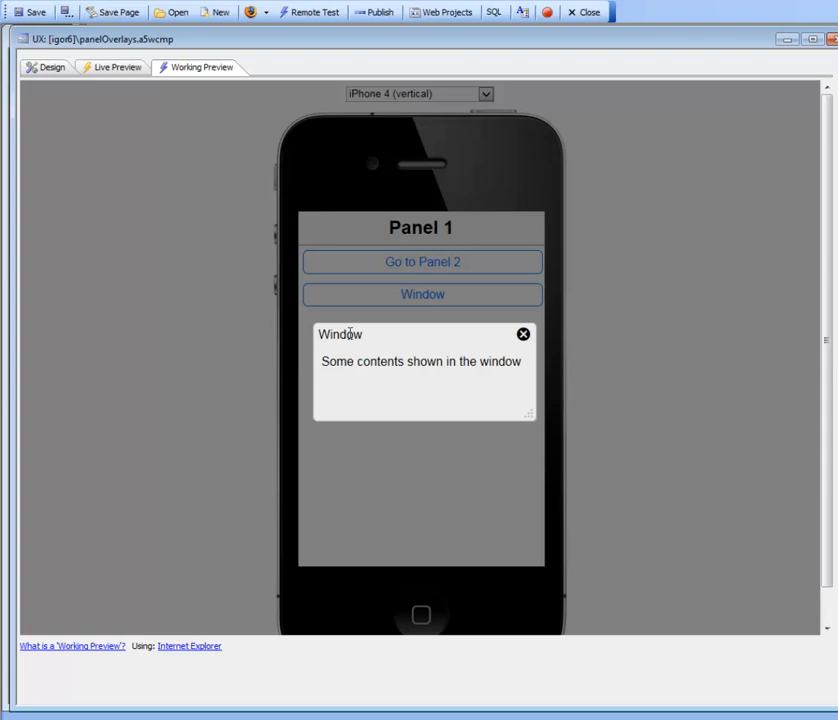
pyautogui.moveTo(456, 414)
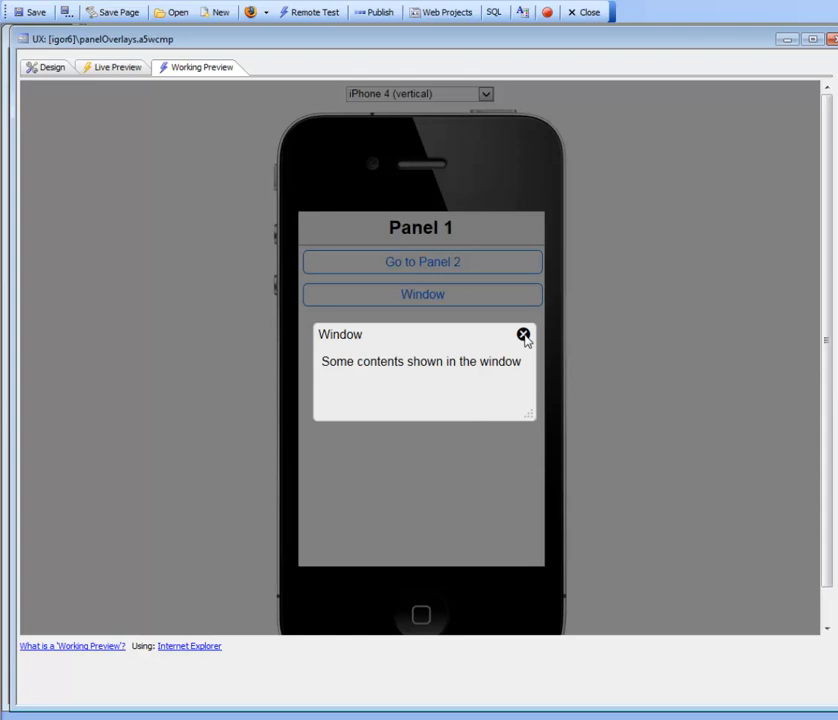
pyautogui.click(524, 332)
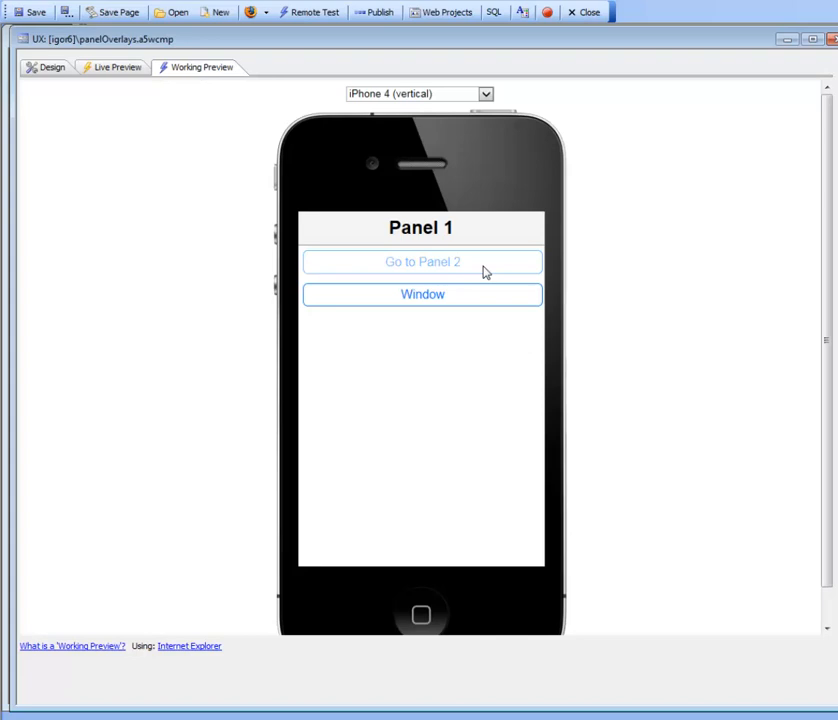
# Navigate between Panel 1 and Panel 2 repeatedly with Go to Panel 2 and Back
pyautogui.click(422, 260)
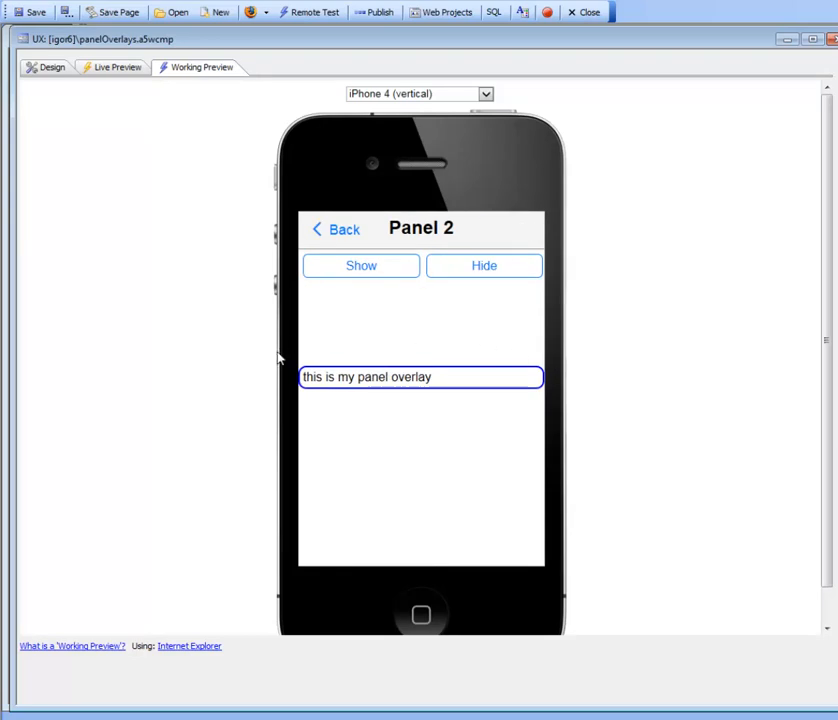
pyautogui.moveTo(306, 396)
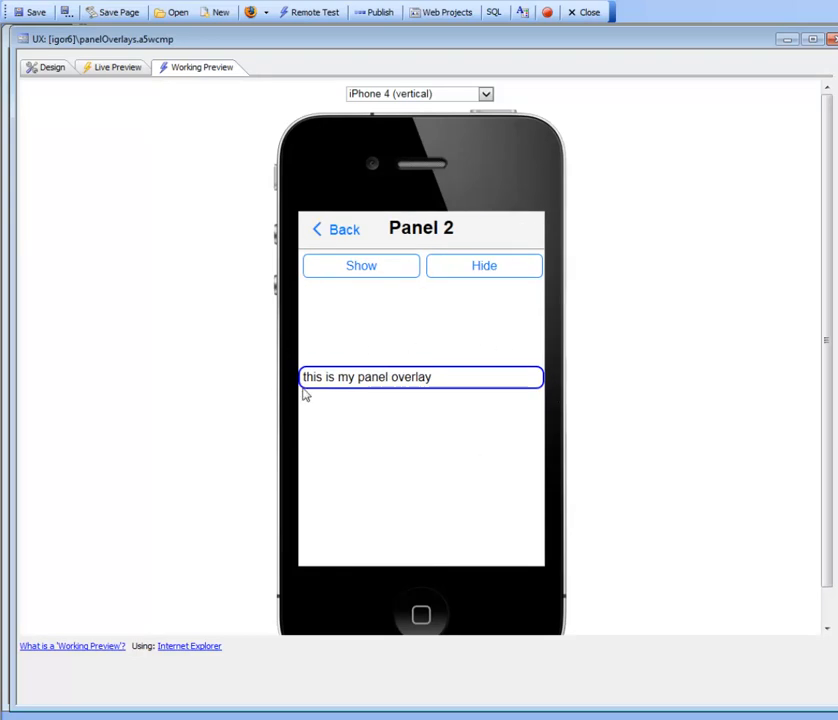
pyautogui.moveTo(348, 352)
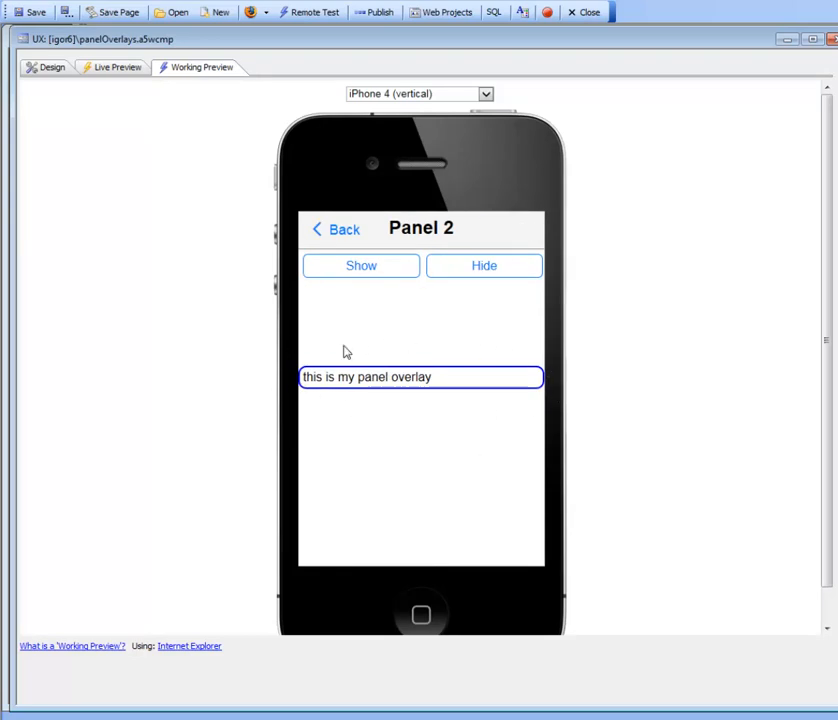
pyautogui.moveTo(280, 488)
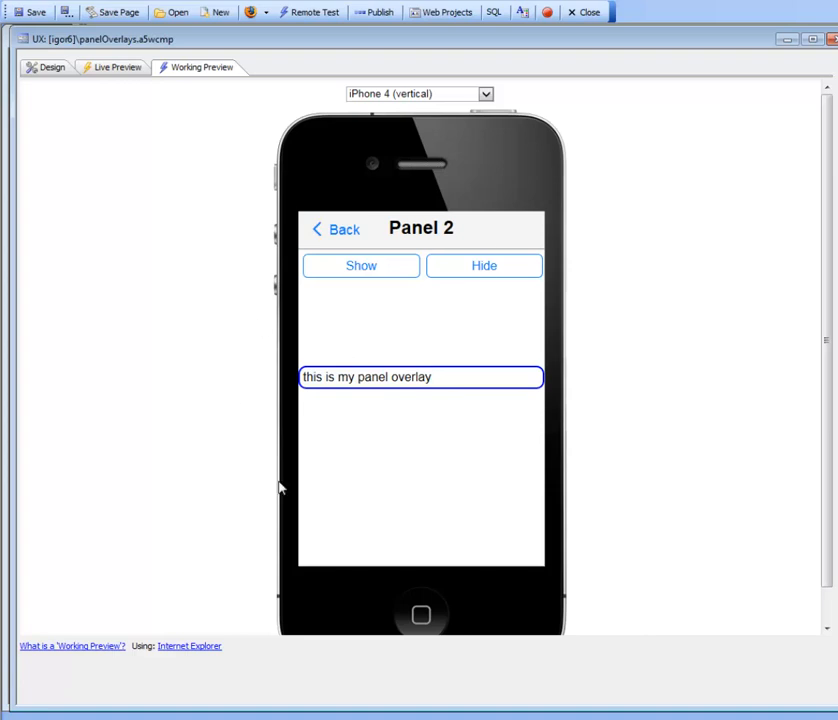
pyautogui.moveTo(470, 398)
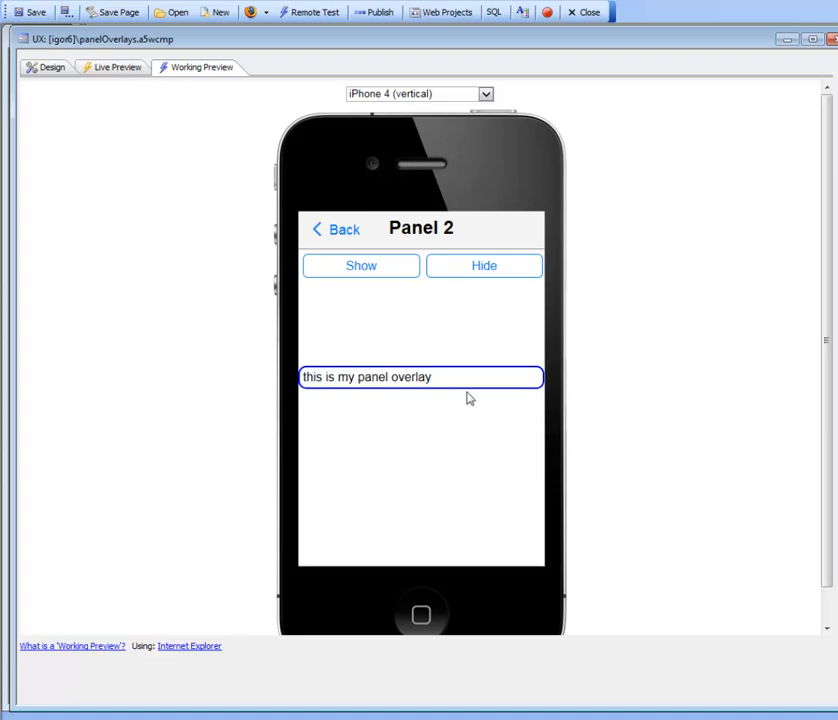
pyautogui.moveTo(466, 404)
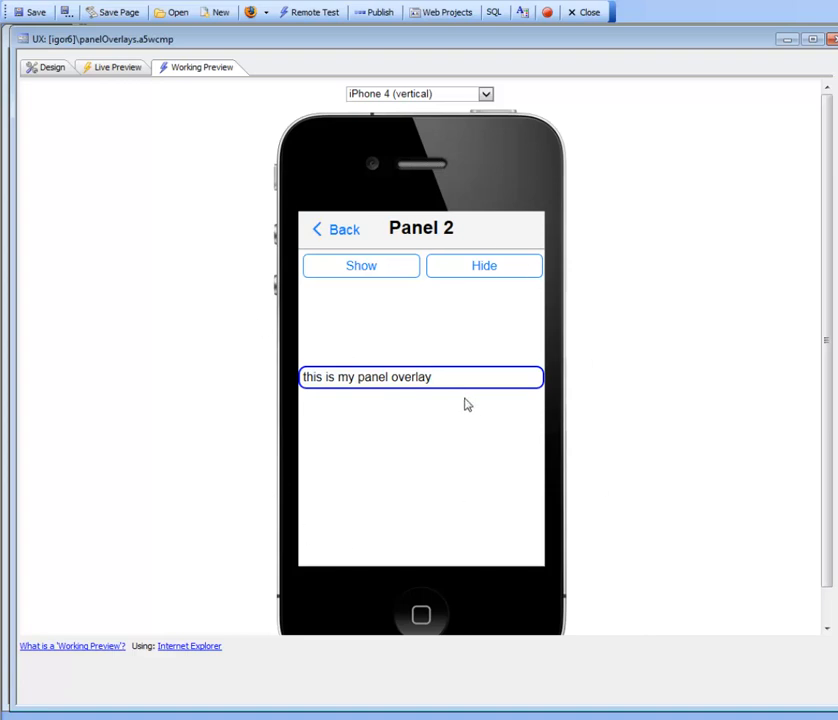
pyautogui.moveTo(458, 388)
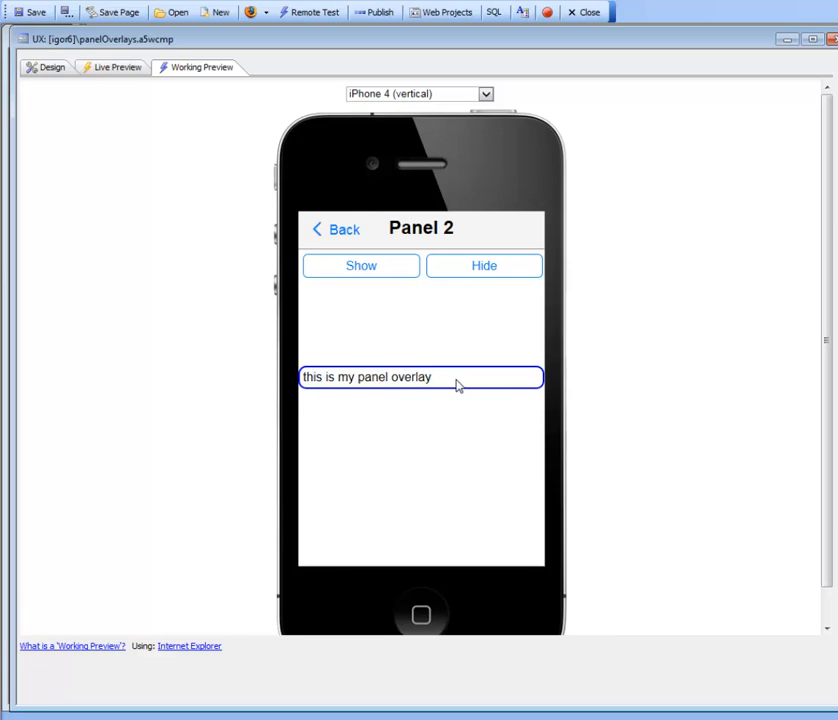
pyautogui.moveTo(468, 424)
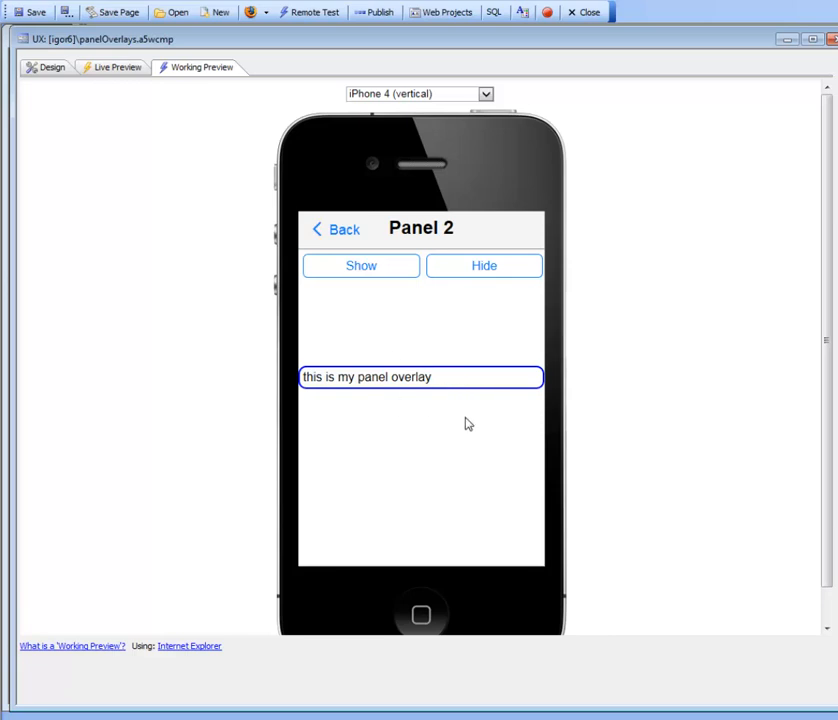
pyautogui.moveTo(364, 452)
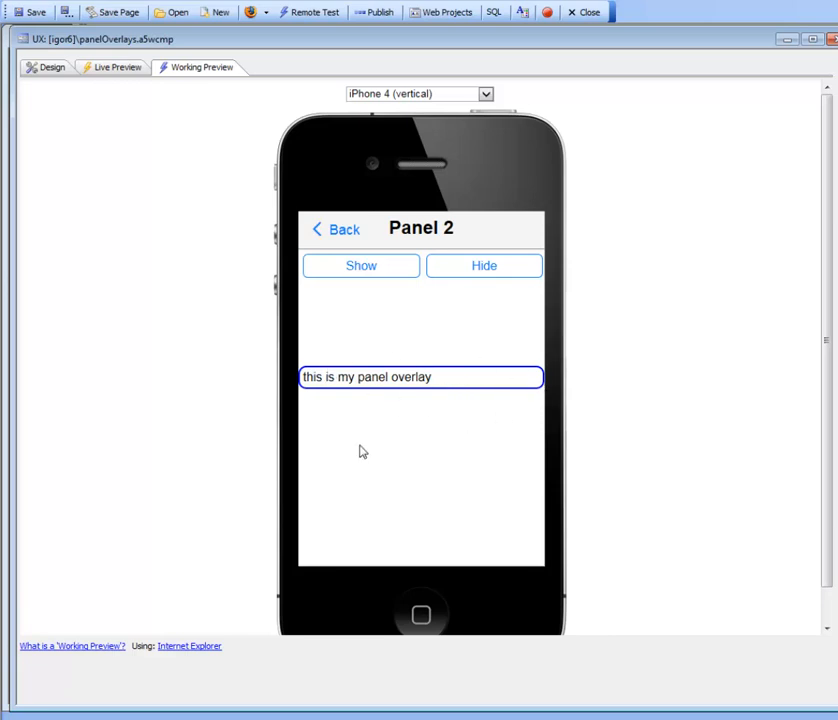
pyautogui.click(336, 228)
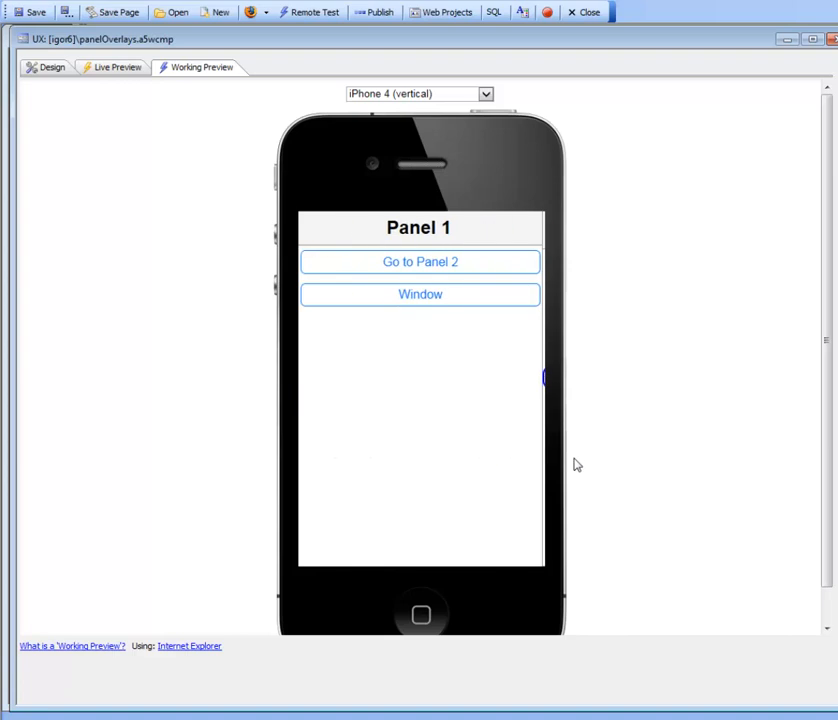
pyautogui.click(420, 260)
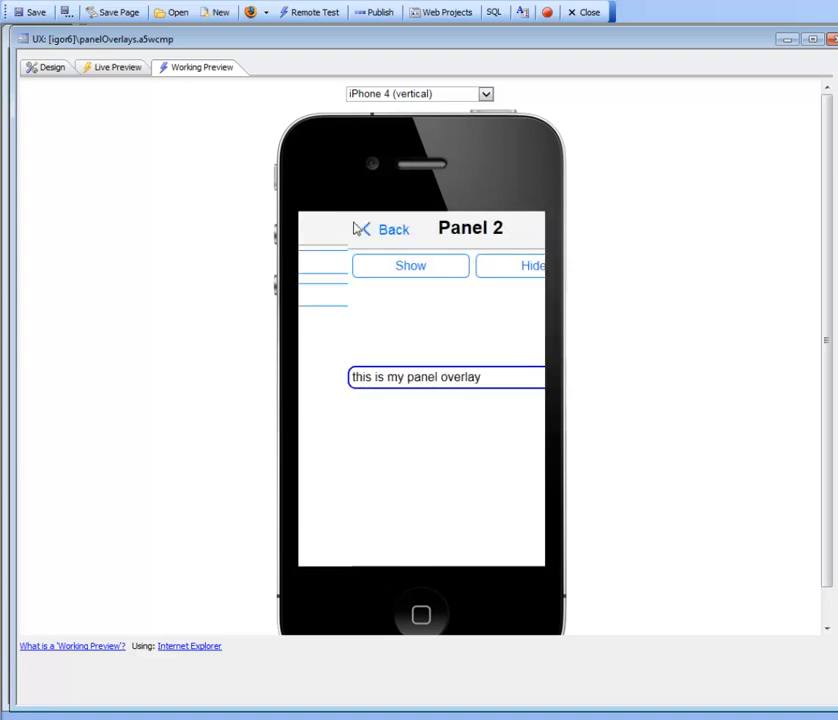
pyautogui.click(384, 228)
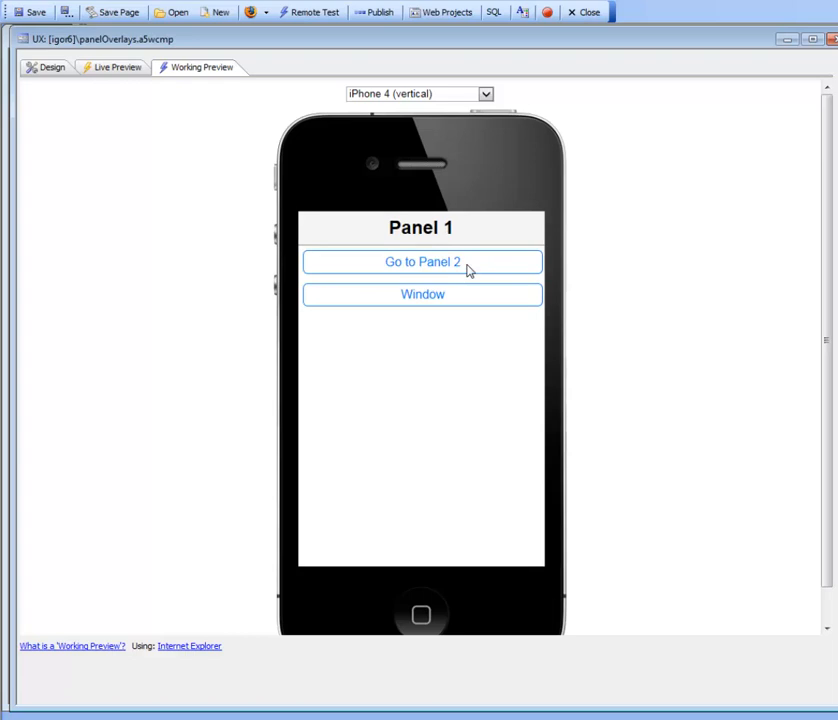
pyautogui.click(422, 260)
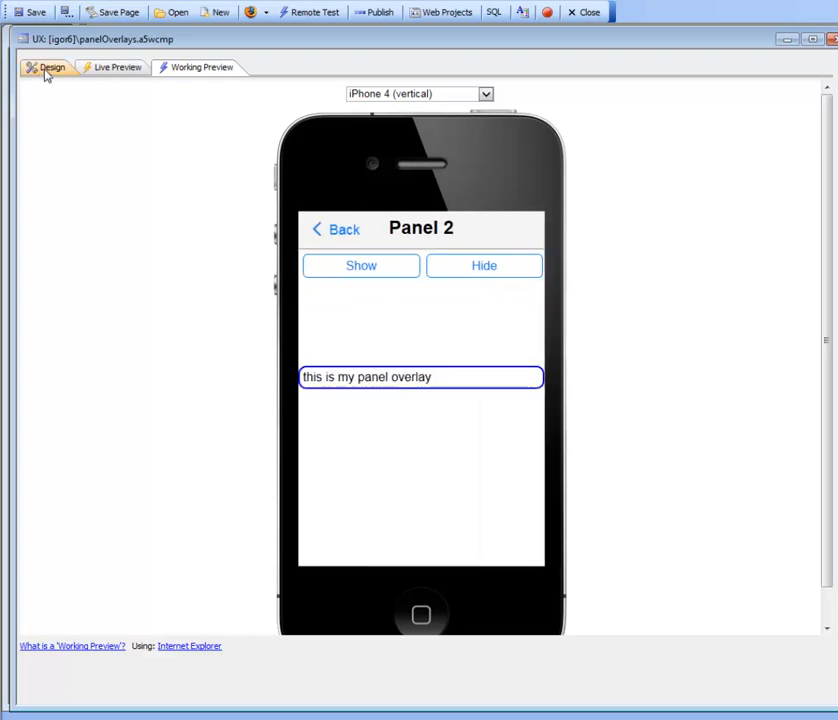
# Select PANELOVERLAY_1 and tick 'PanelOverlay is window?' in its properties
pyautogui.click(52, 68)
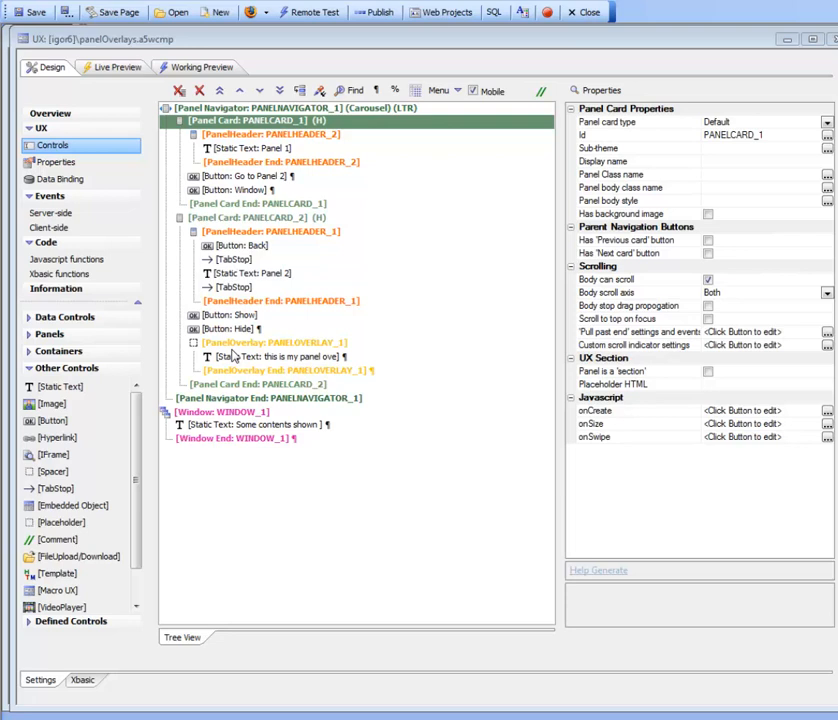
pyautogui.click(276, 342)
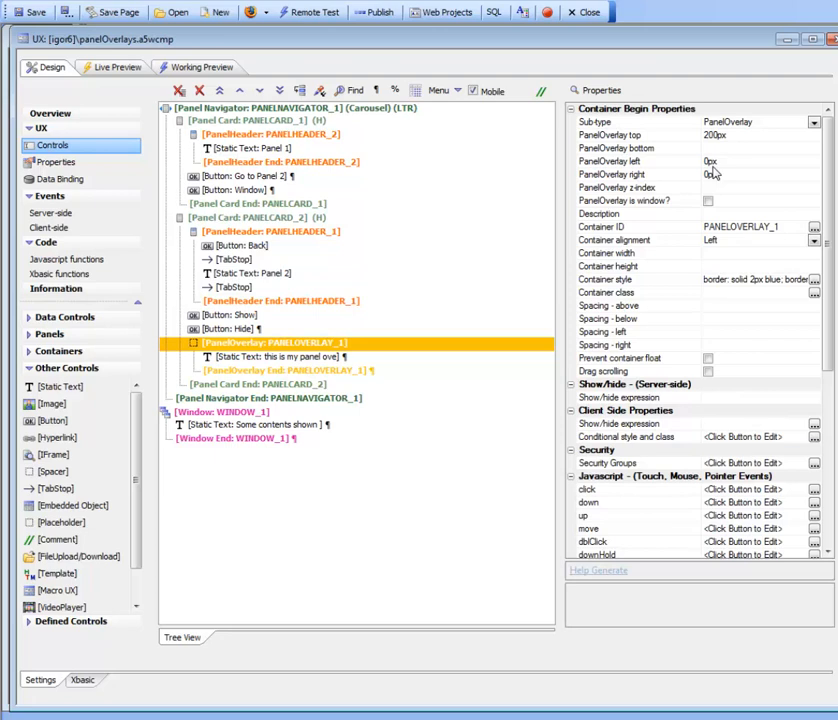
pyautogui.moveTo(714, 172)
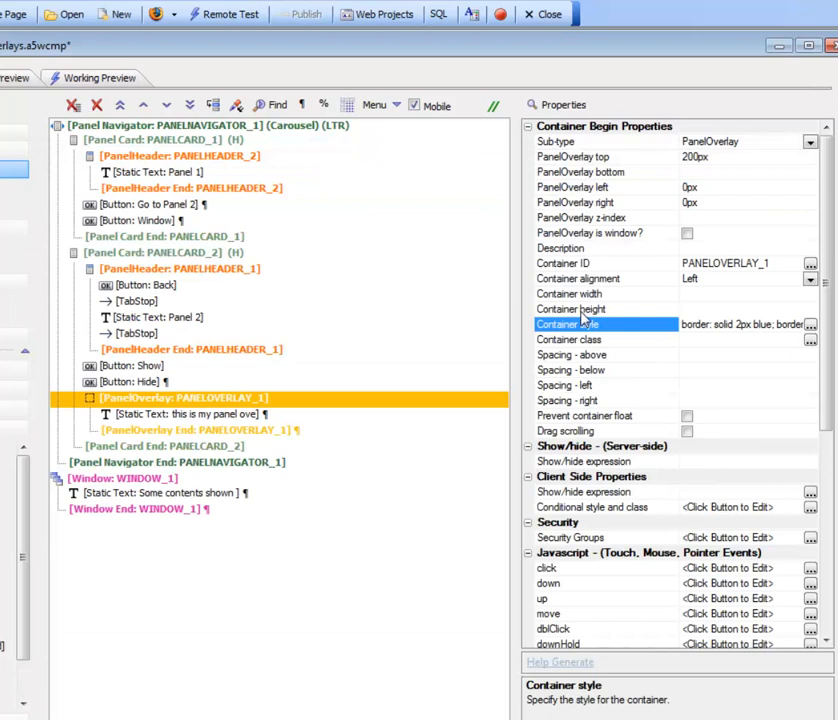
pyautogui.moveTo(608, 244)
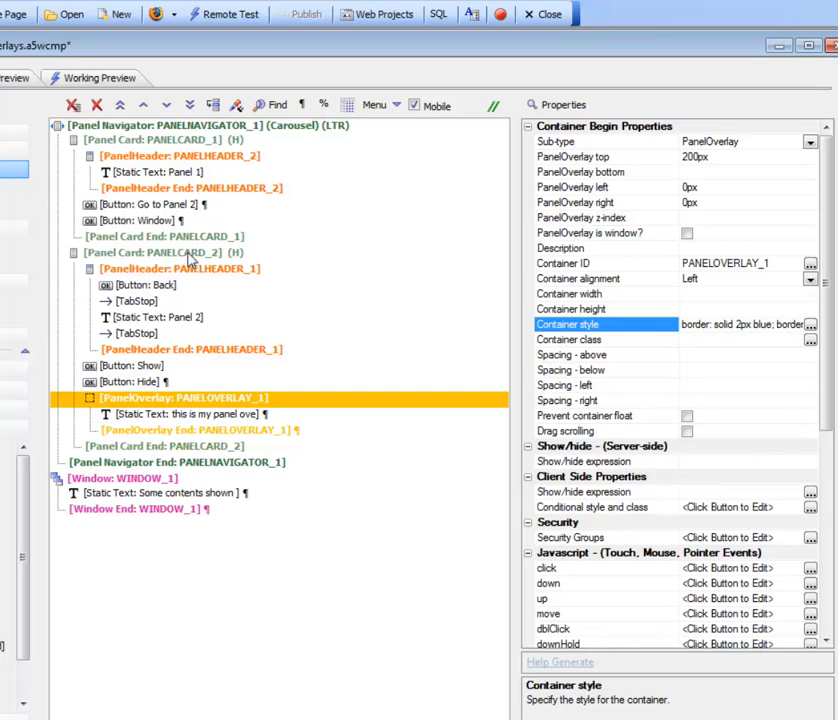
pyautogui.moveTo(686, 248)
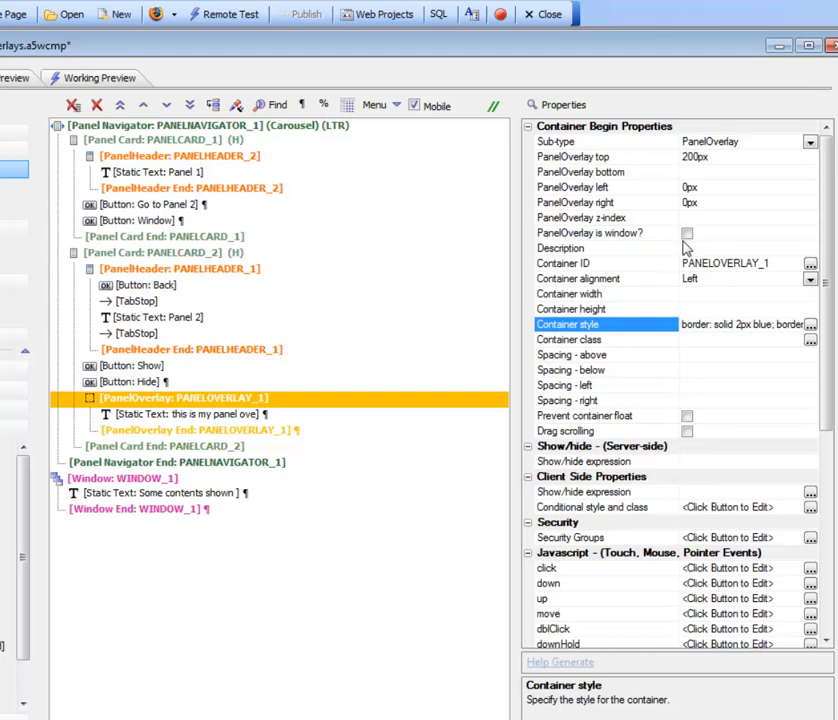
pyautogui.click(686, 232)
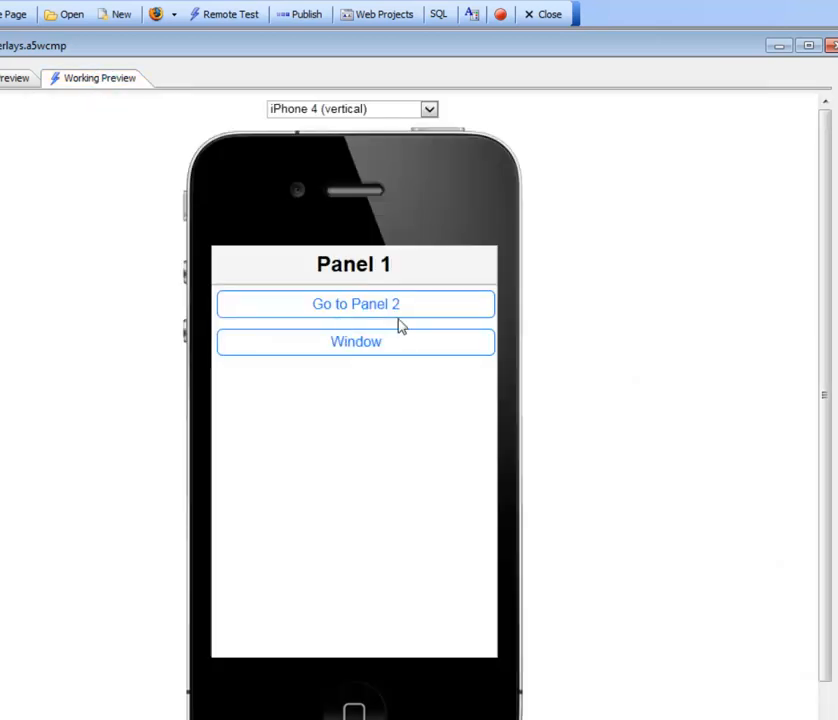
pyautogui.click(356, 304)
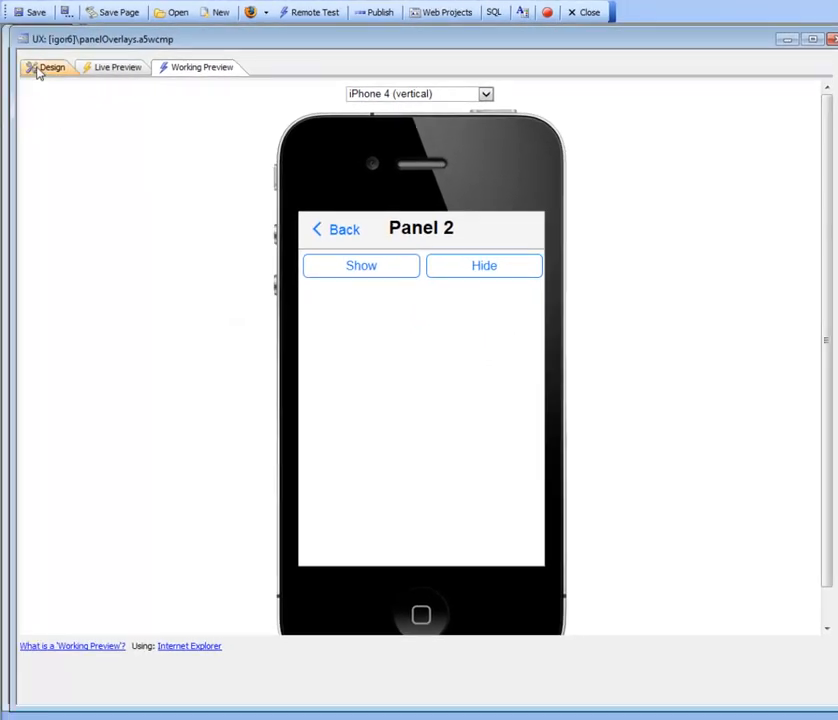
pyautogui.click(52, 68)
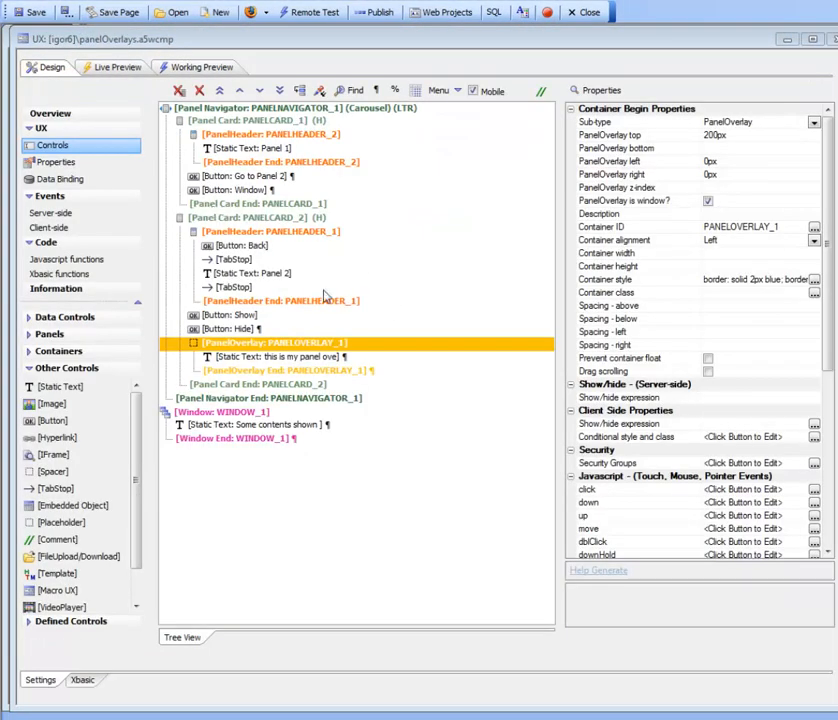
# Inspect the Window button's click event, then edit the Show PanelOverlay Window action
pyautogui.click(240, 190)
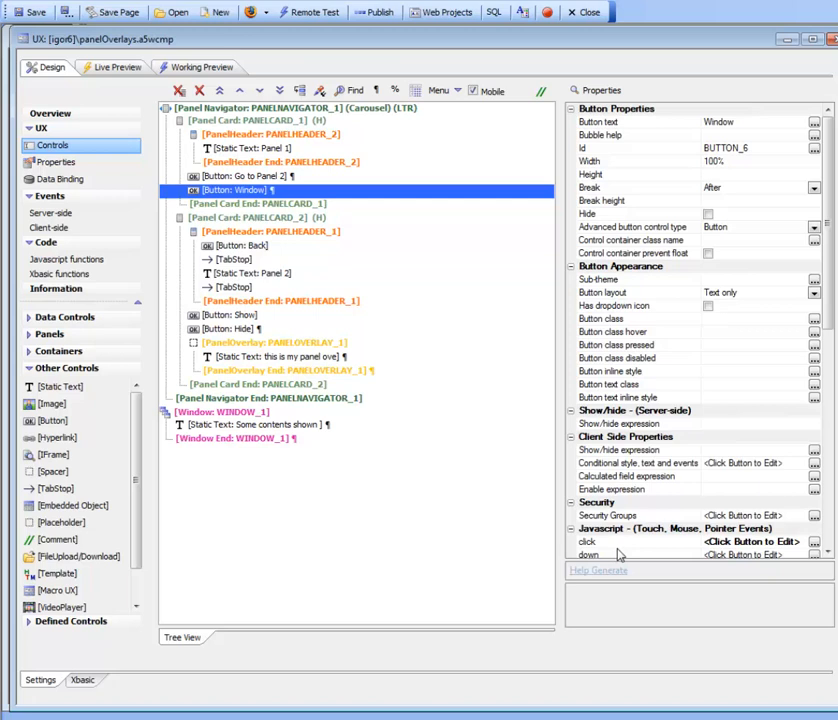
pyautogui.click(750, 540)
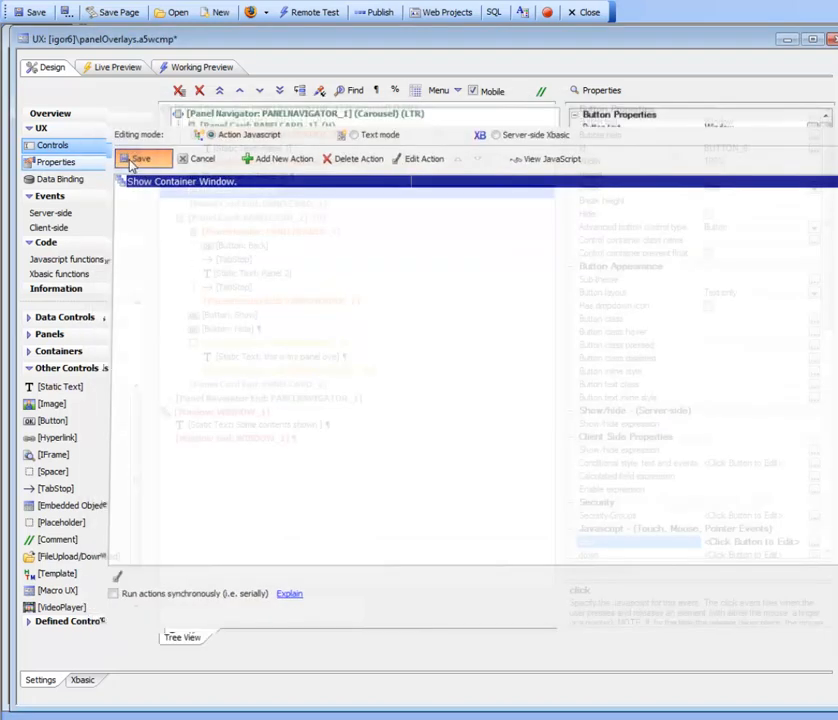
pyautogui.click(140, 158)
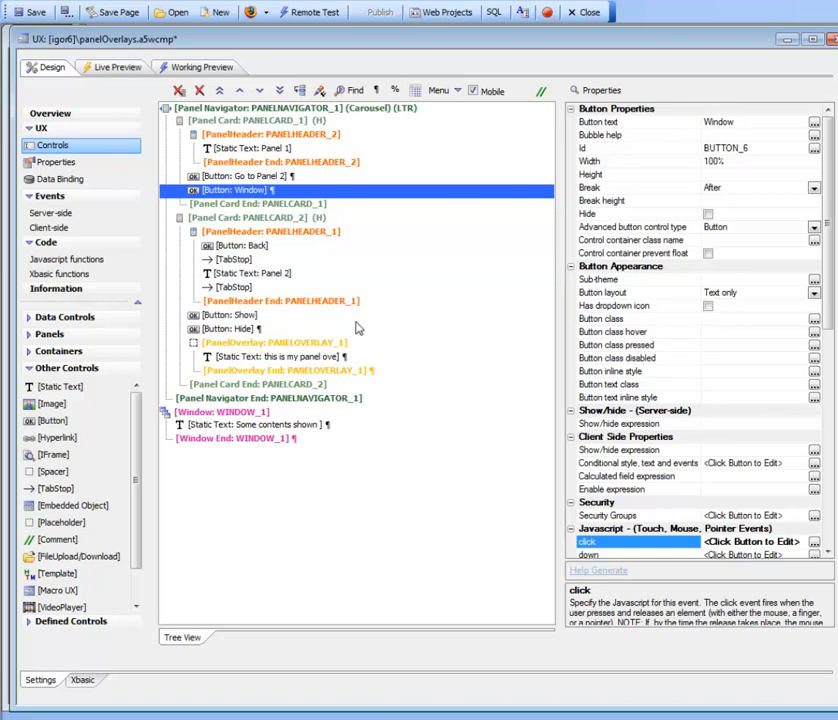
pyautogui.moveTo(256, 216)
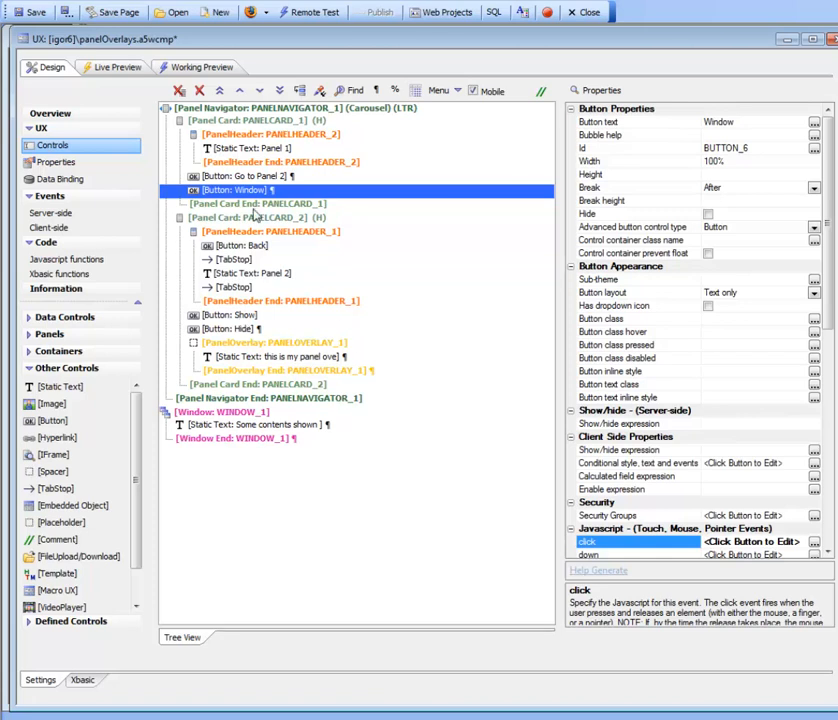
pyautogui.moveTo(246, 328)
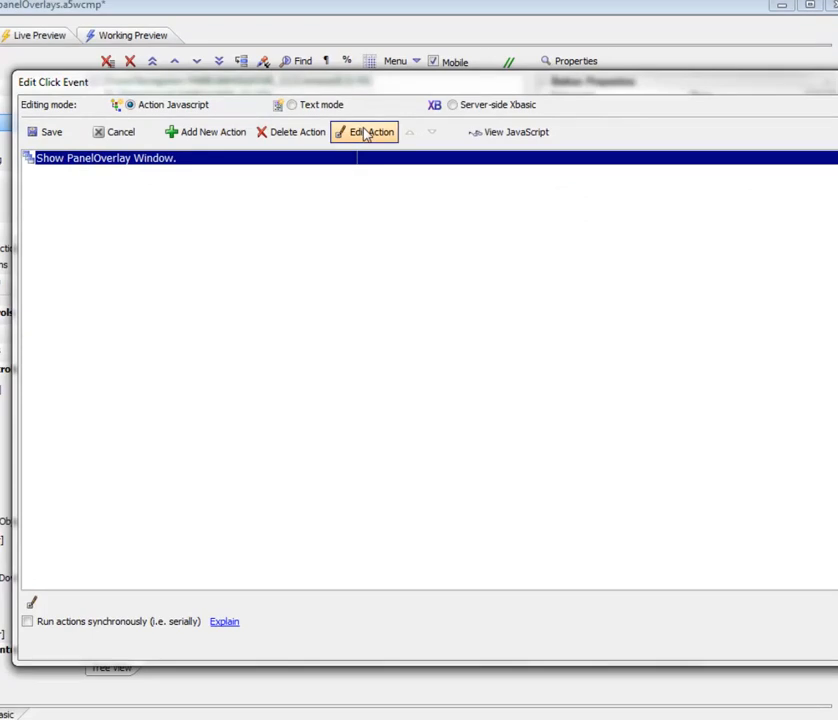
pyautogui.click(372, 132)
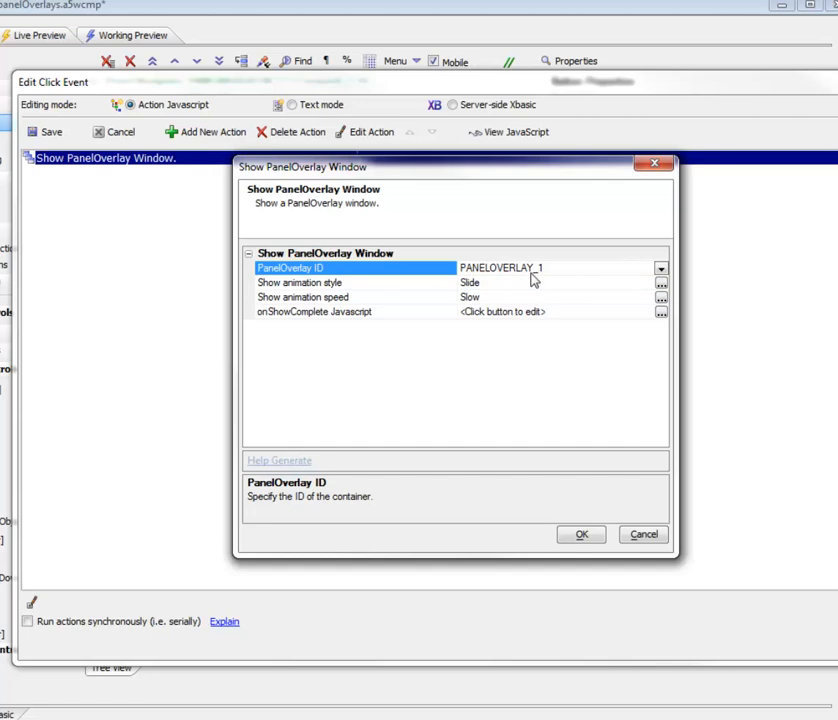
pyautogui.moveTo(396, 294)
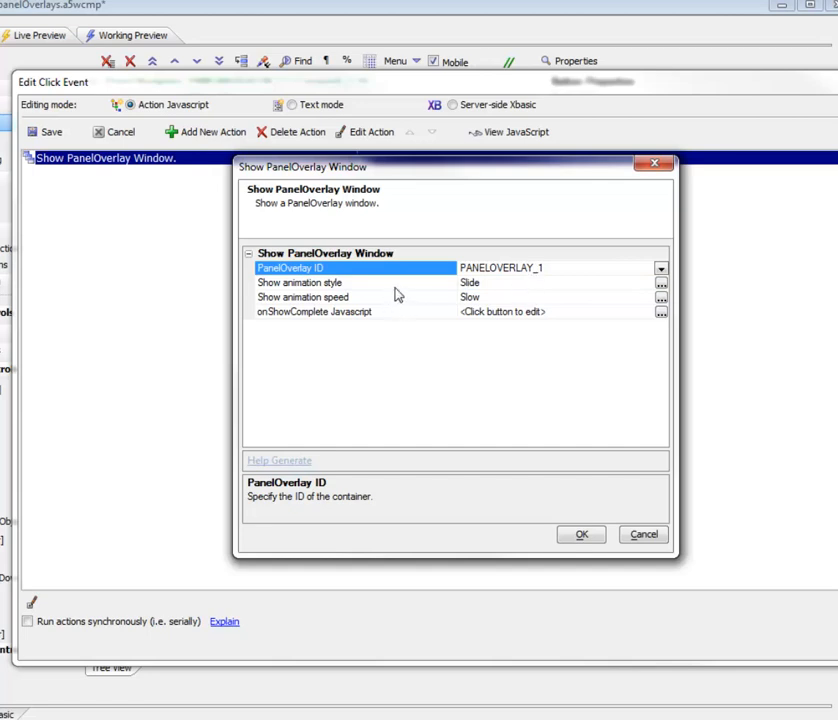
pyautogui.moveTo(660, 284)
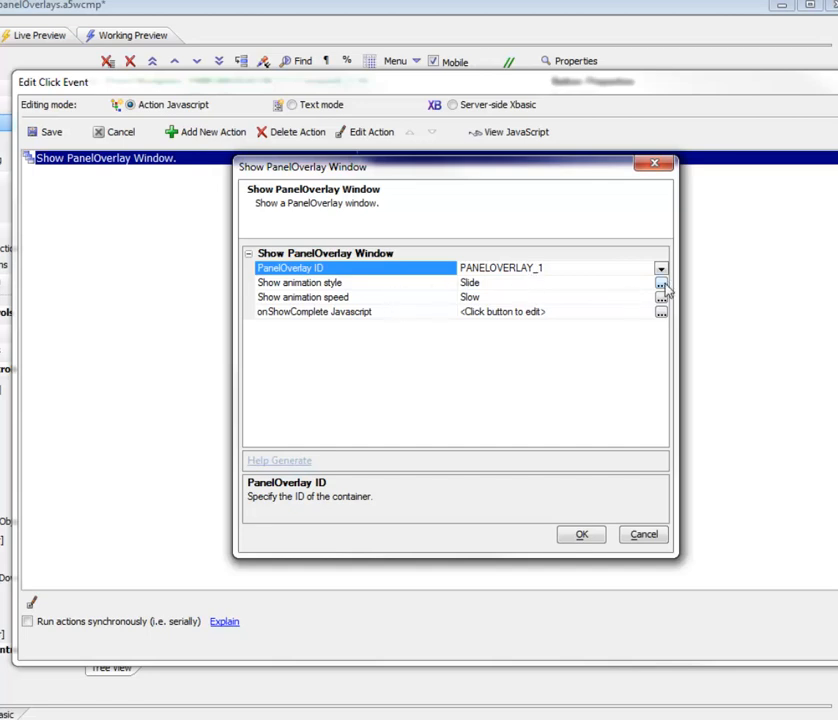
# Give the Show PanelOverlay Window action on PANELOVERLAY_1 a slow Slide animation
pyautogui.click(660, 292)
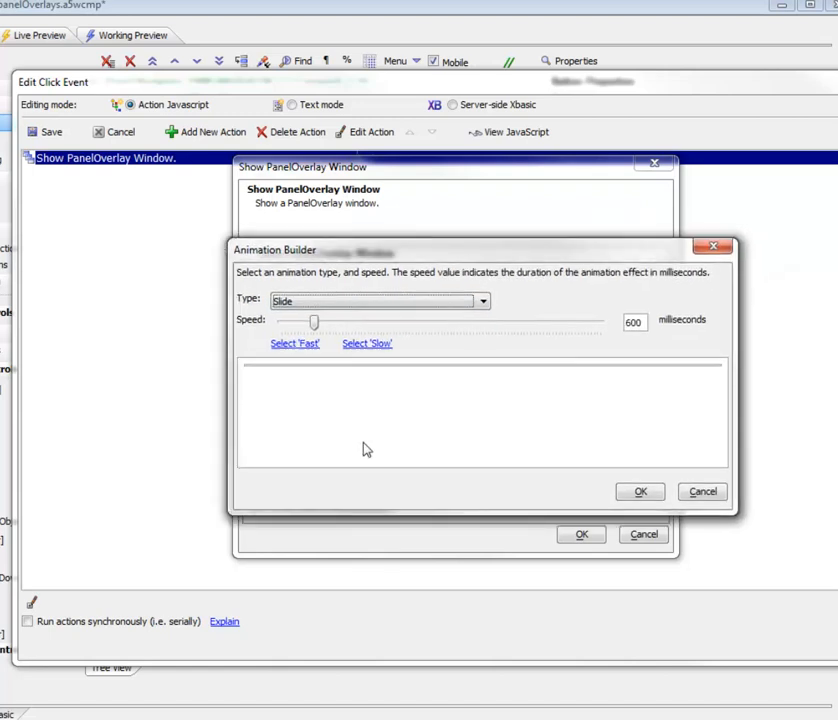
pyautogui.click(640, 492)
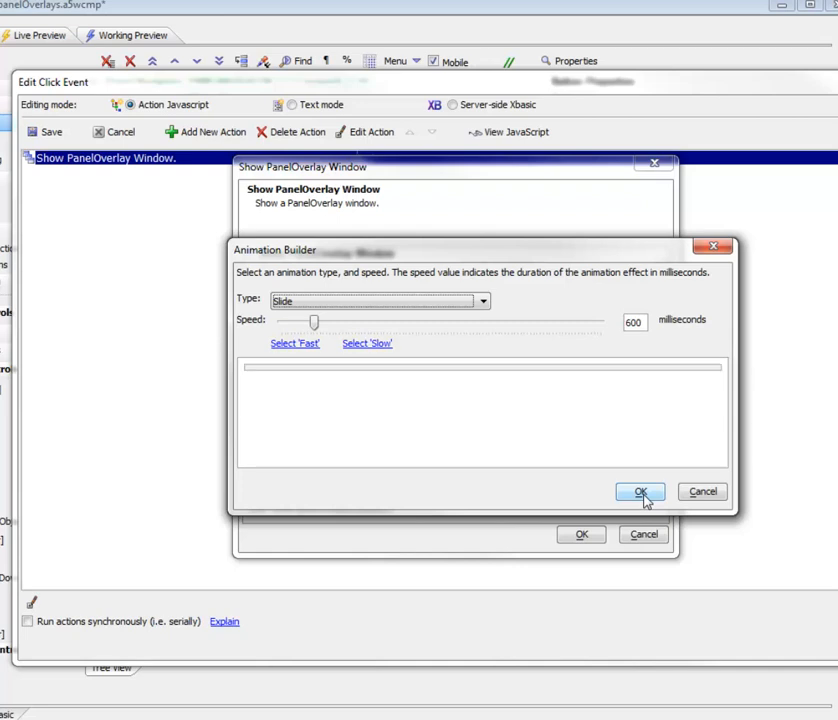
pyautogui.click(640, 492)
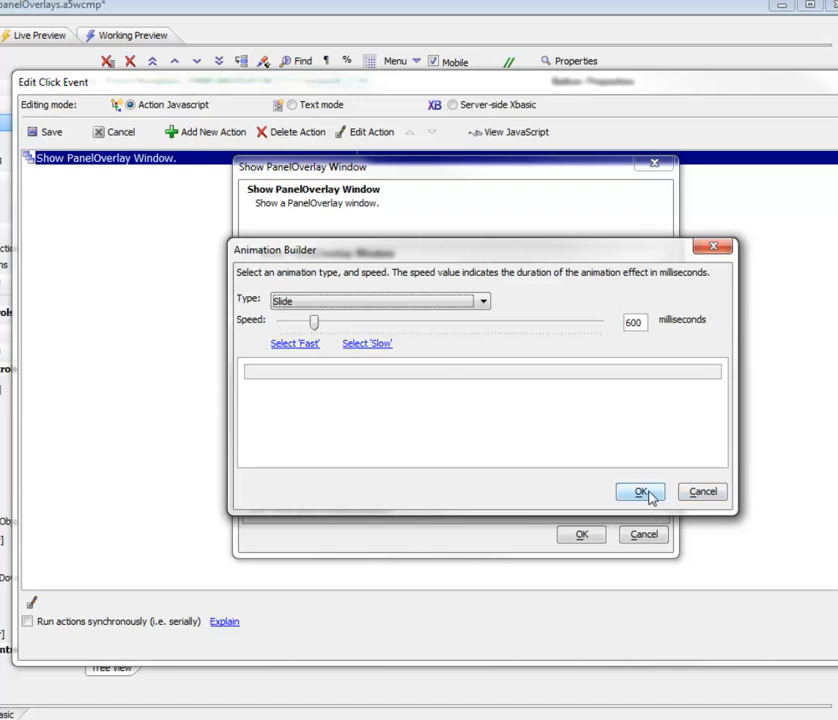
pyautogui.click(640, 492)
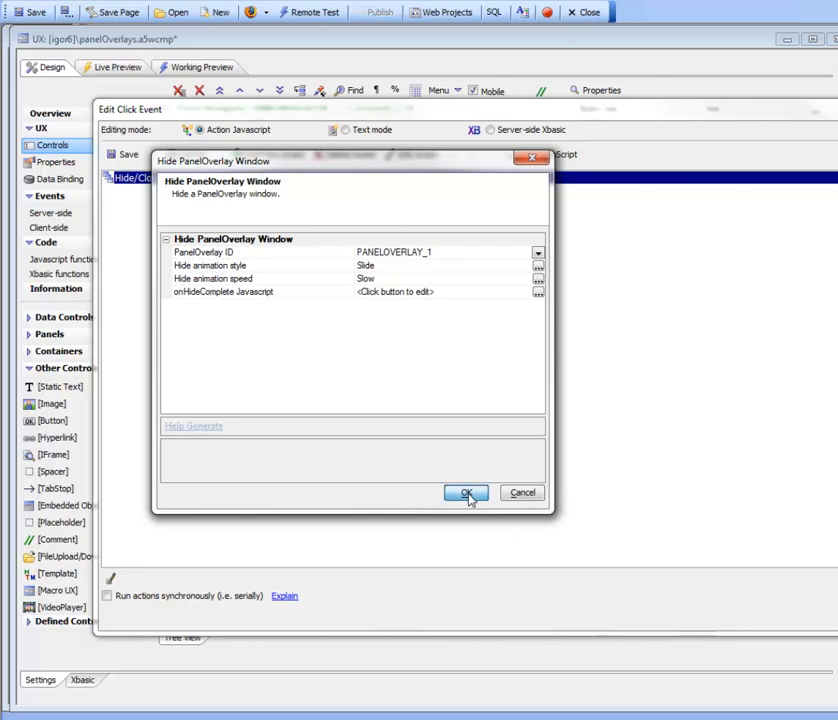
# Confirm the Hide PanelOverlay Window action for PANELOVERLAY_1 and return to the iPhone preview
pyautogui.click(464, 492)
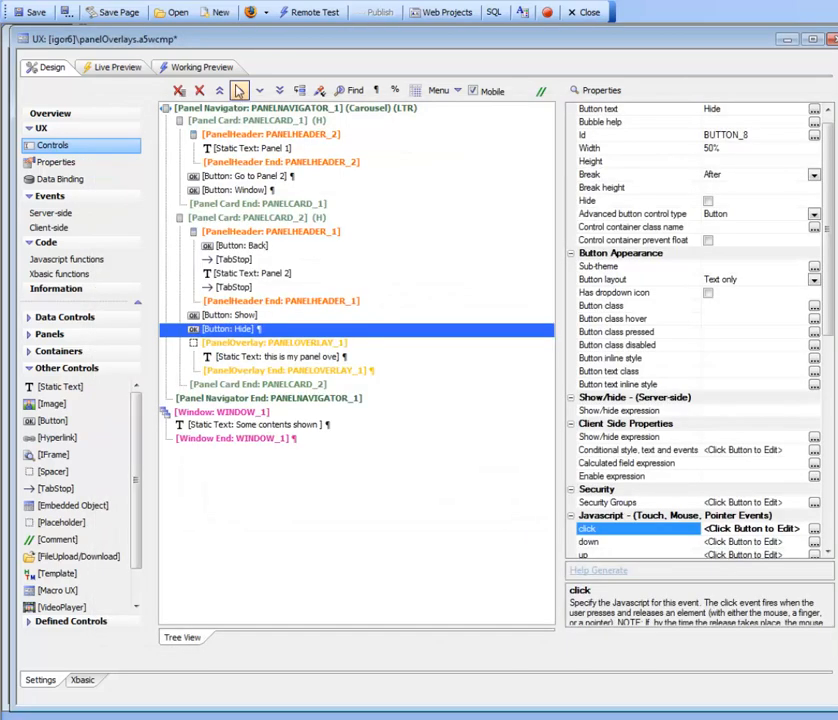
pyautogui.click(200, 68)
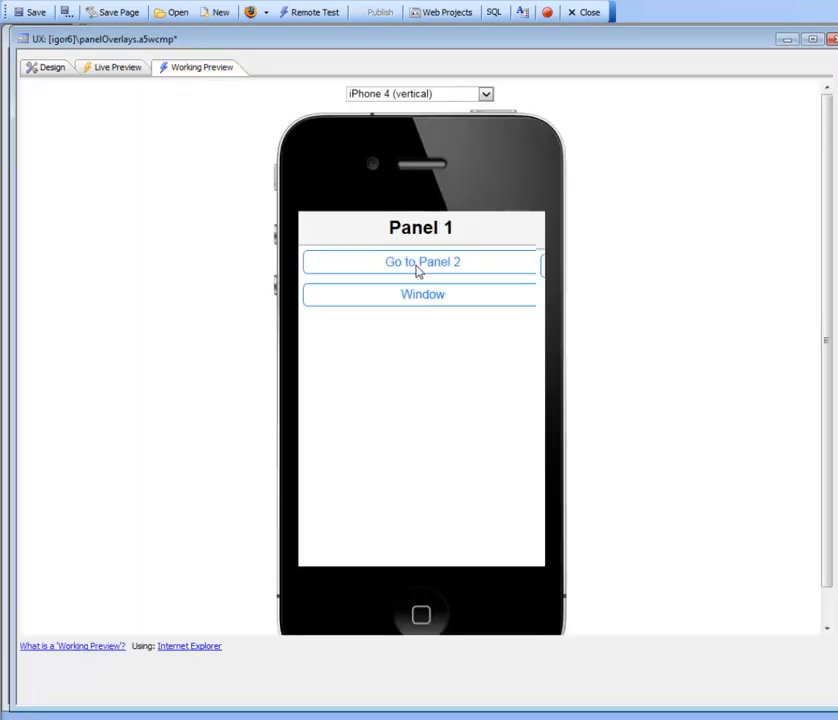
# Show and hide the overlay on Panel 2 in preview, then return to Design
pyautogui.click(422, 260)
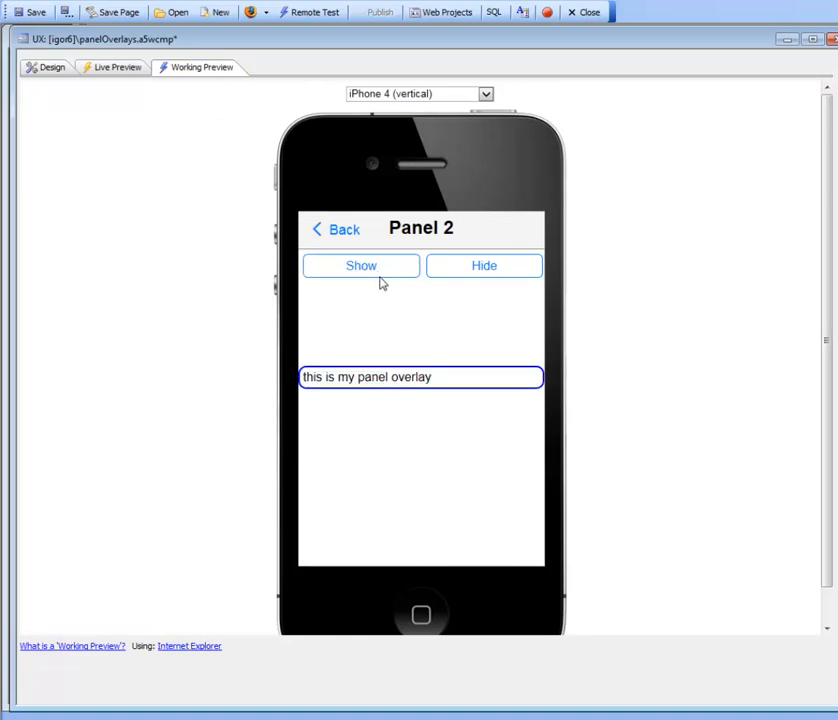
pyautogui.moveTo(568, 368)
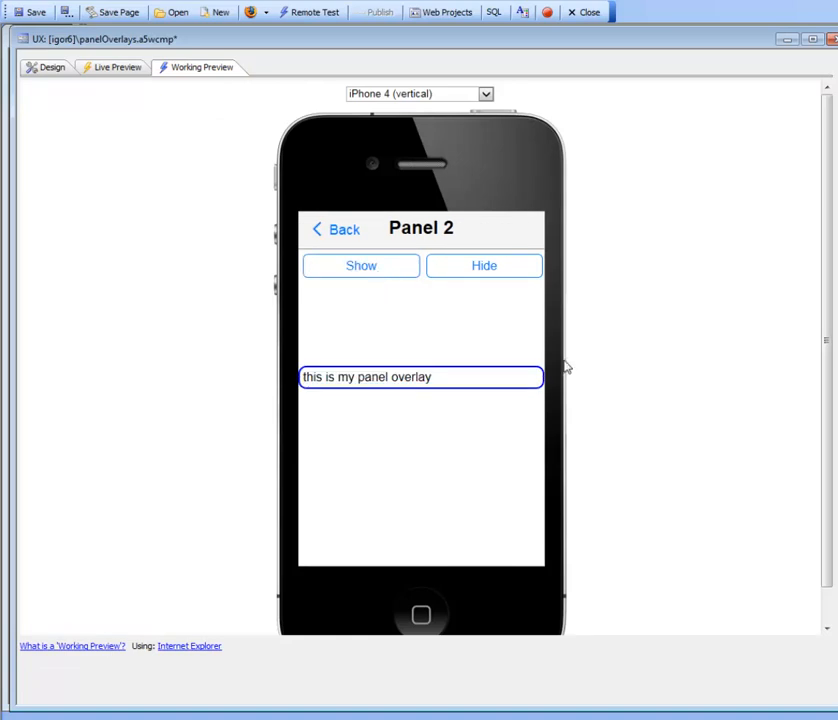
pyautogui.moveTo(440, 364)
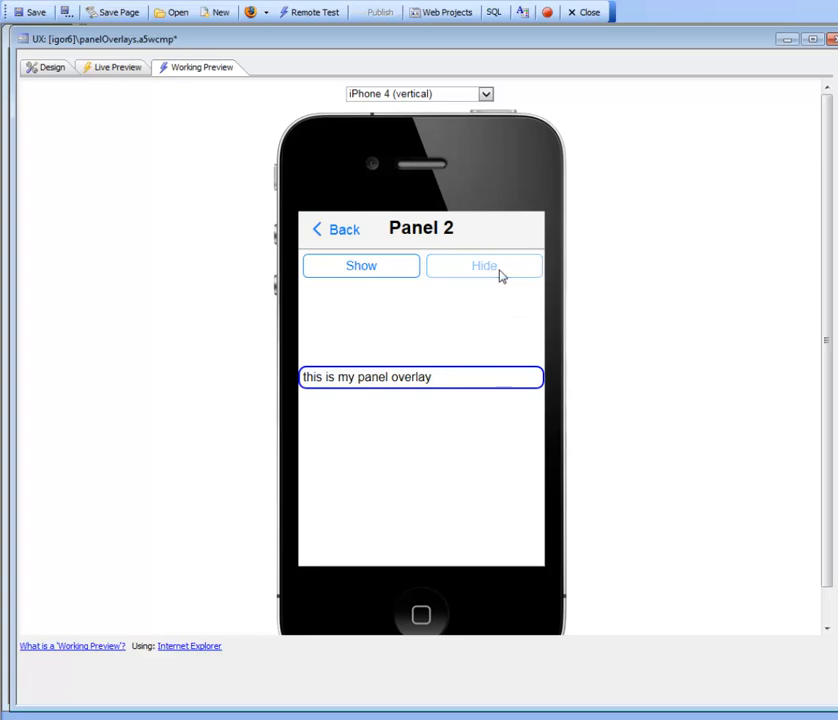
pyautogui.click(484, 266)
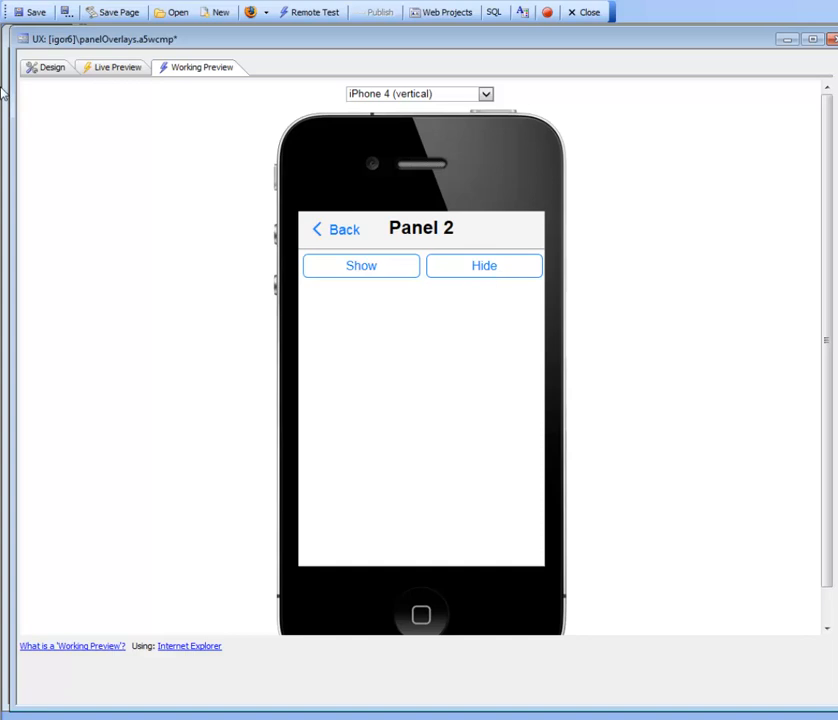
pyautogui.click(48, 68)
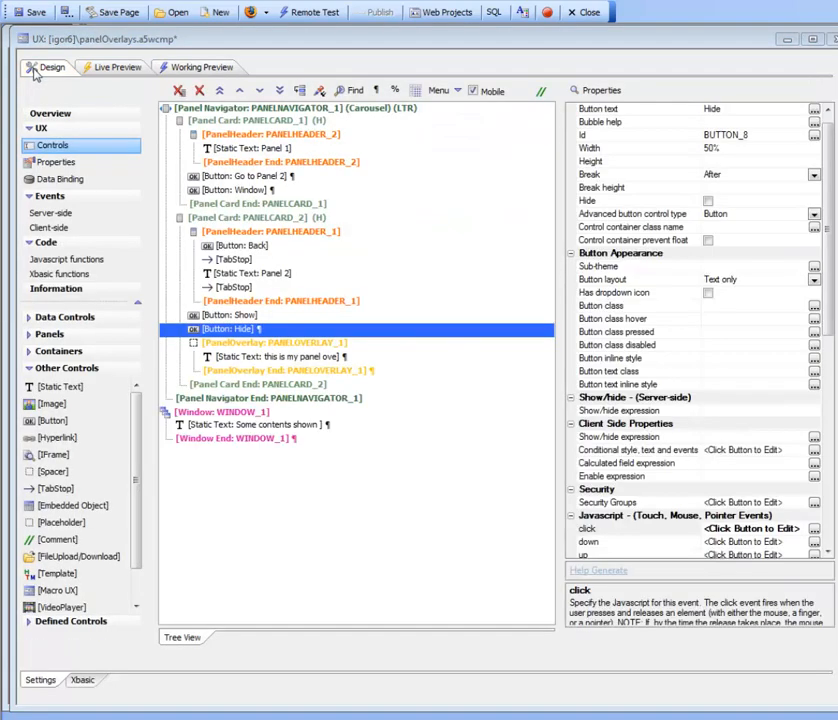